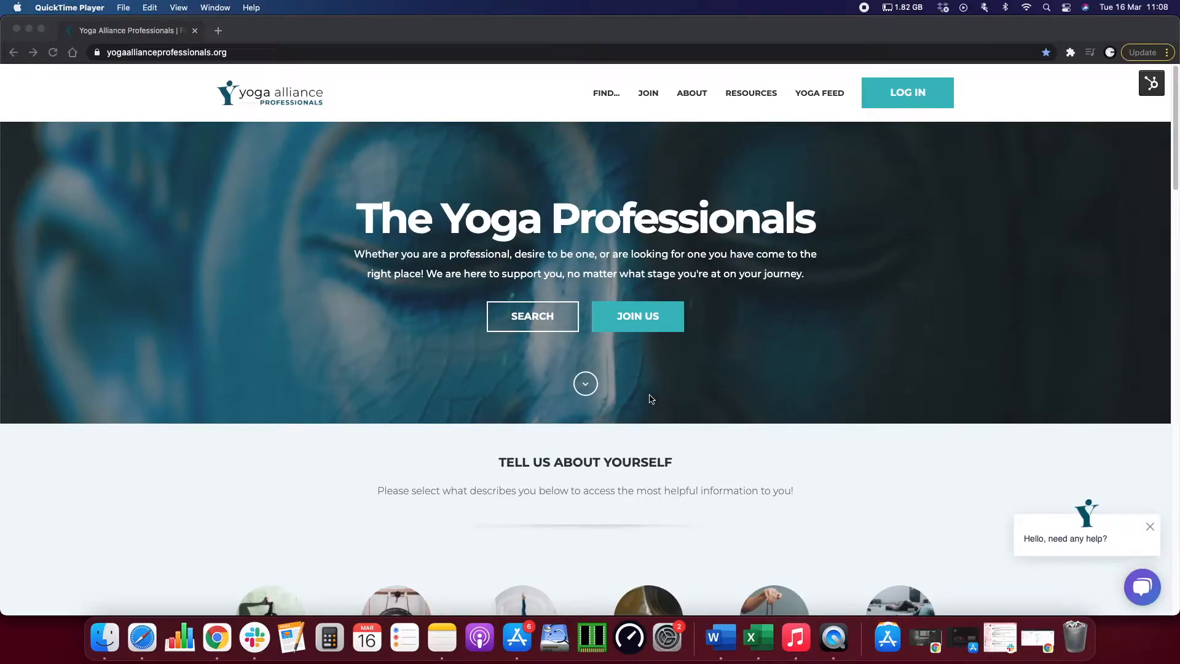
mouse_move(656, 387)
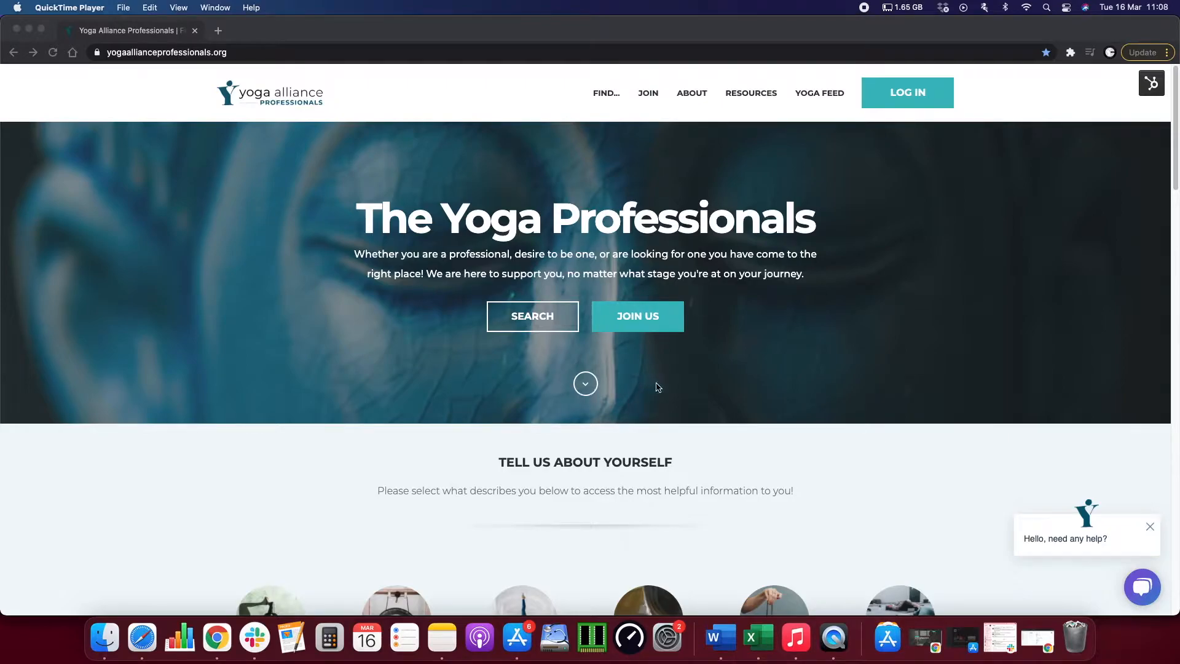
mouse_move(238, 378)
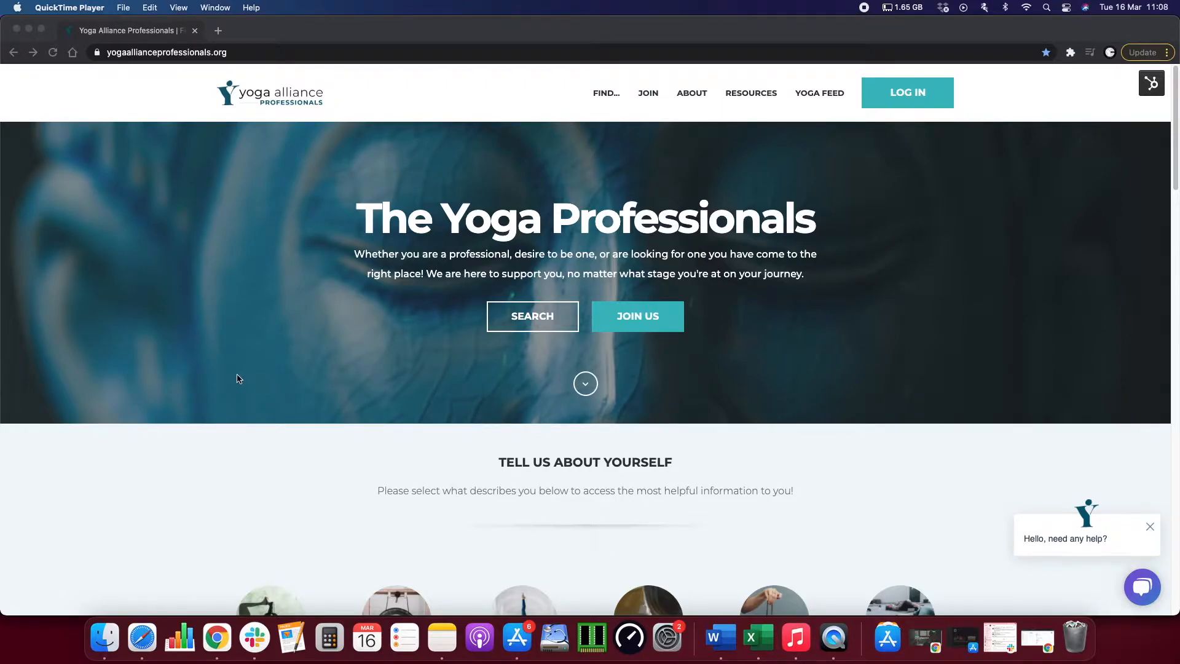
mouse_move(194, 366)
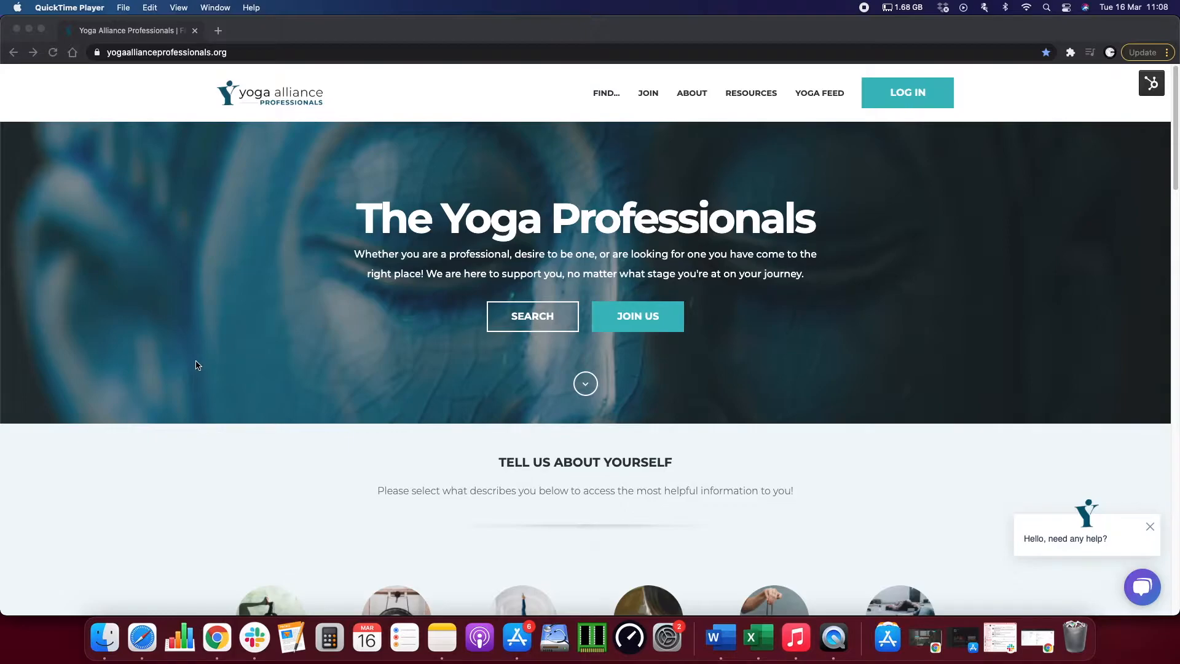
mouse_move(179, 359)
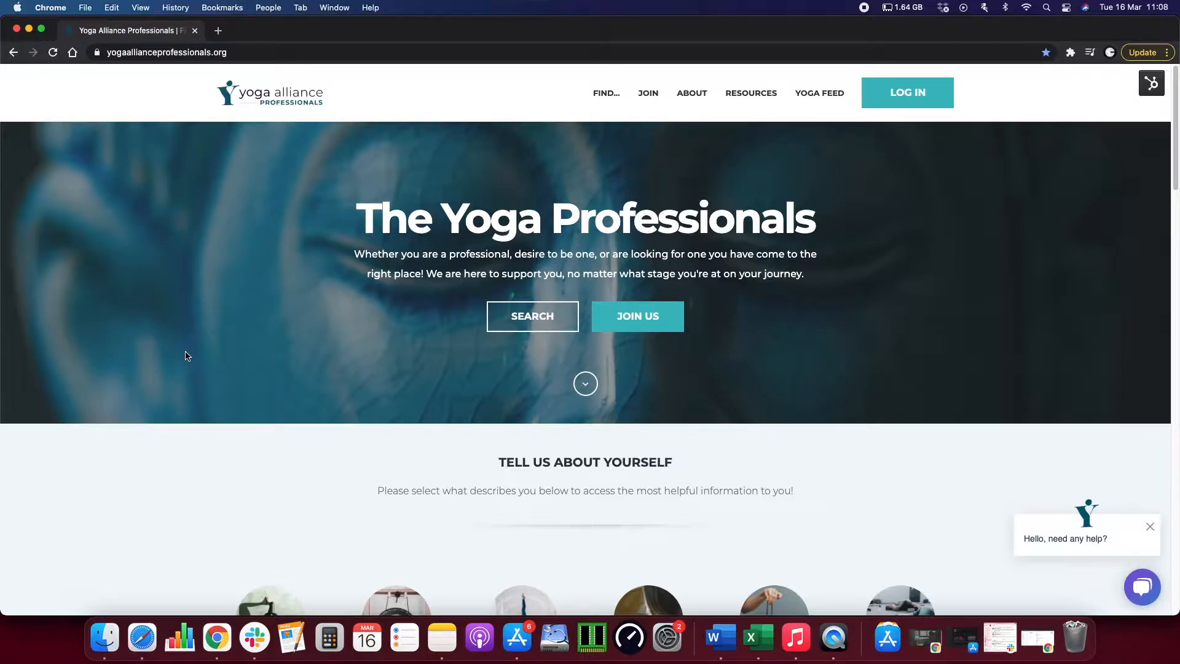
mouse_move(234, 329)
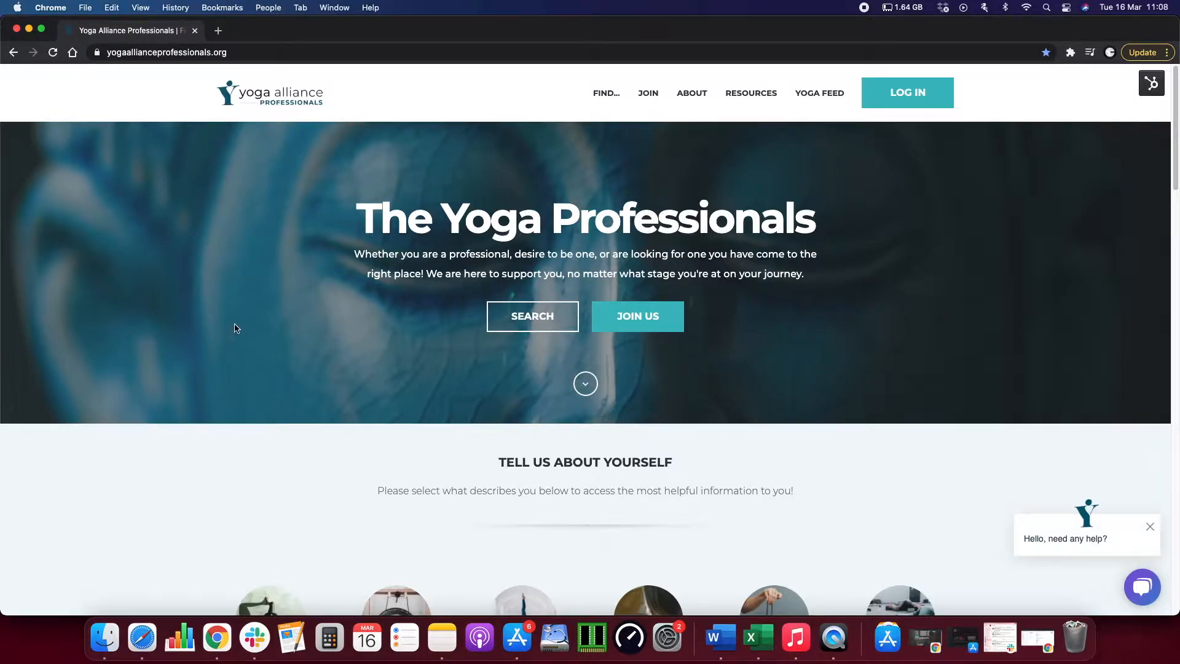
click(189, 52)
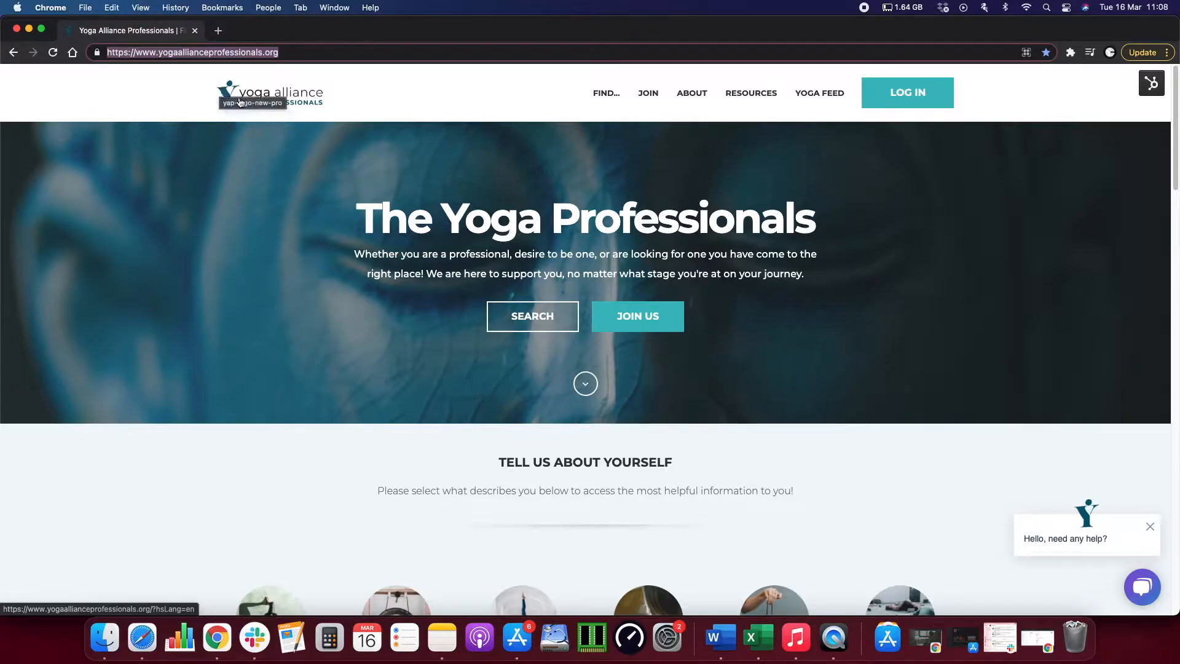
mouse_move(908, 92)
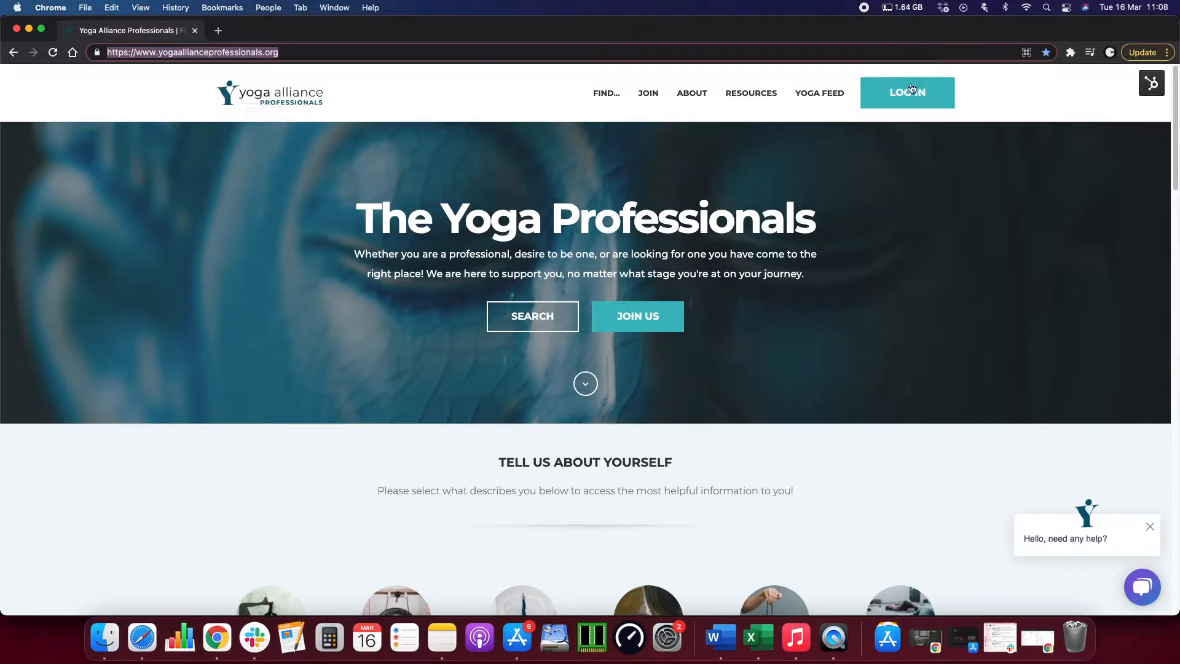
click(907, 92)
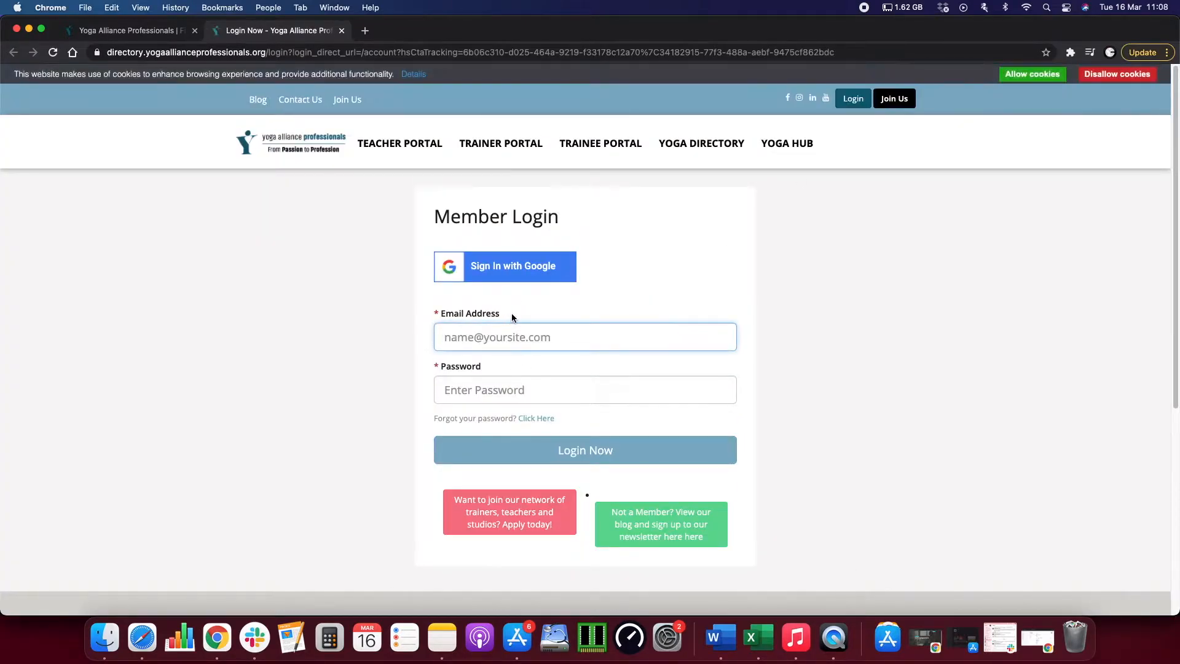
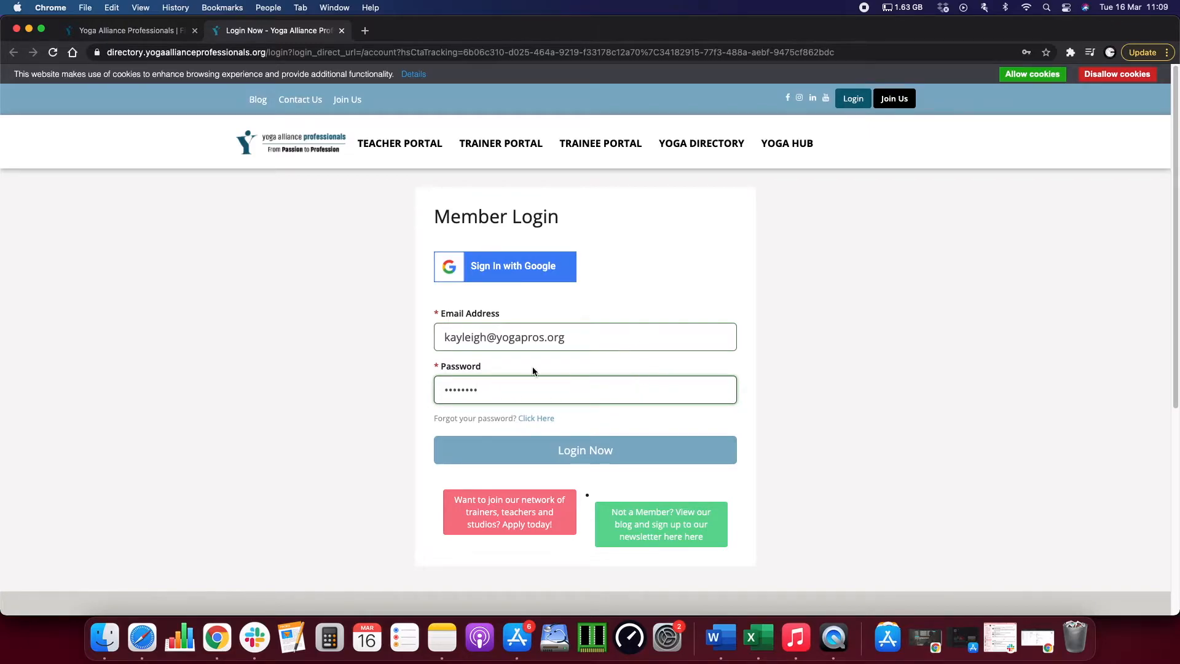
mouse_move(473, 291)
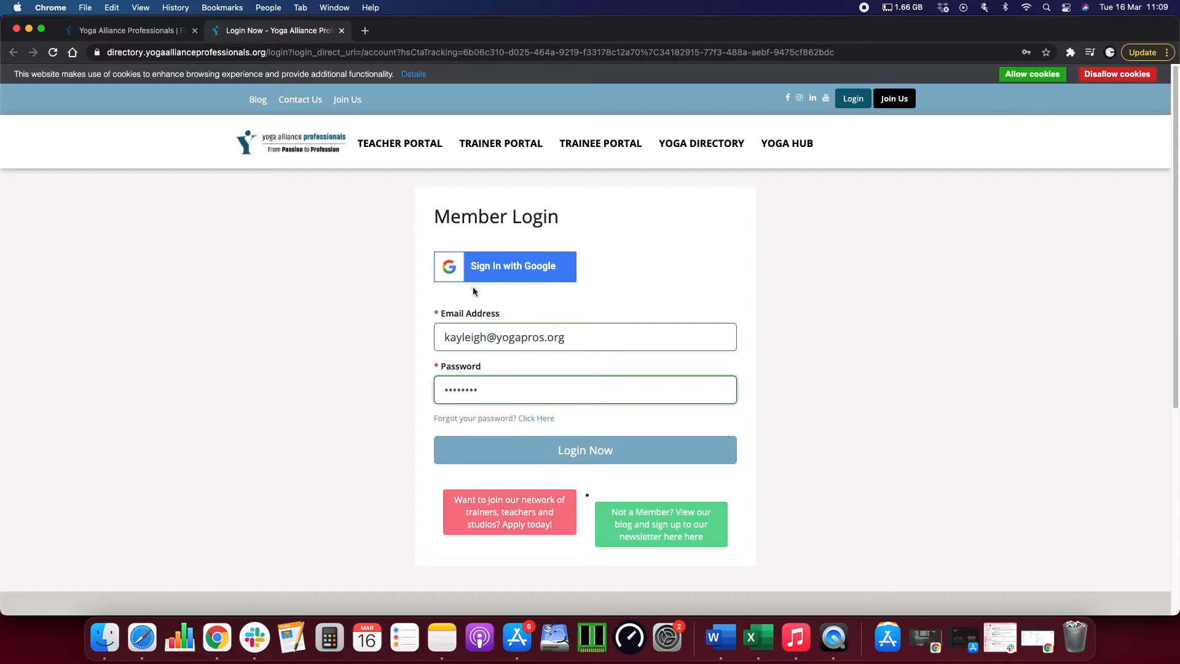
mouse_move(472, 271)
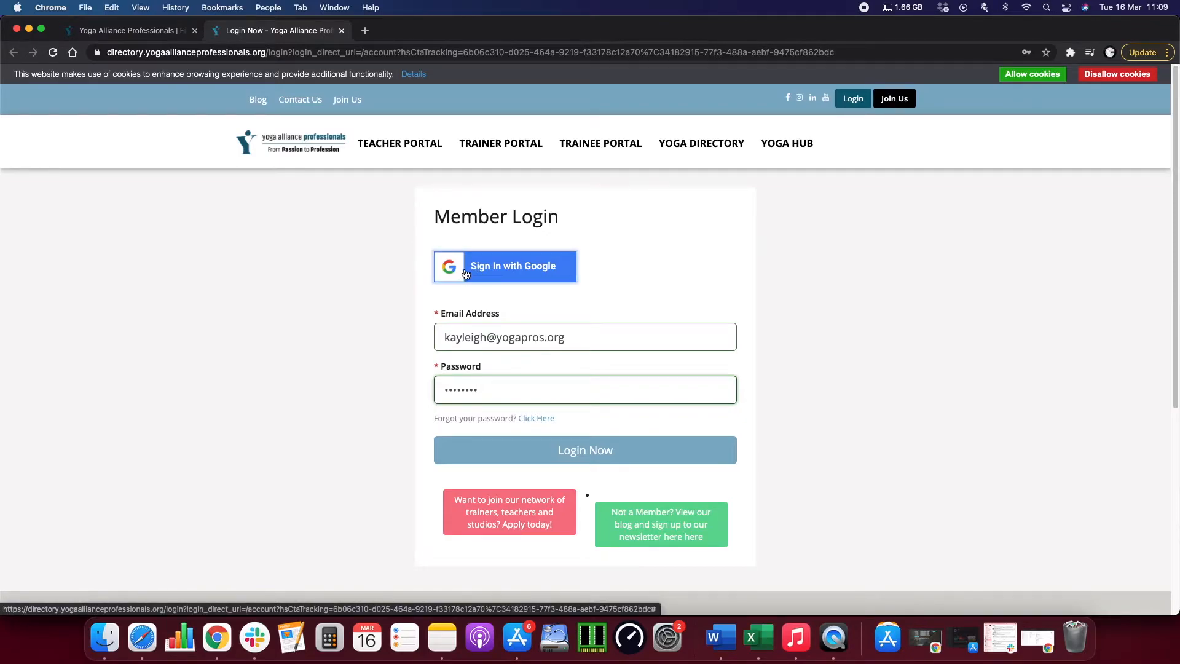
mouse_move(501, 266)
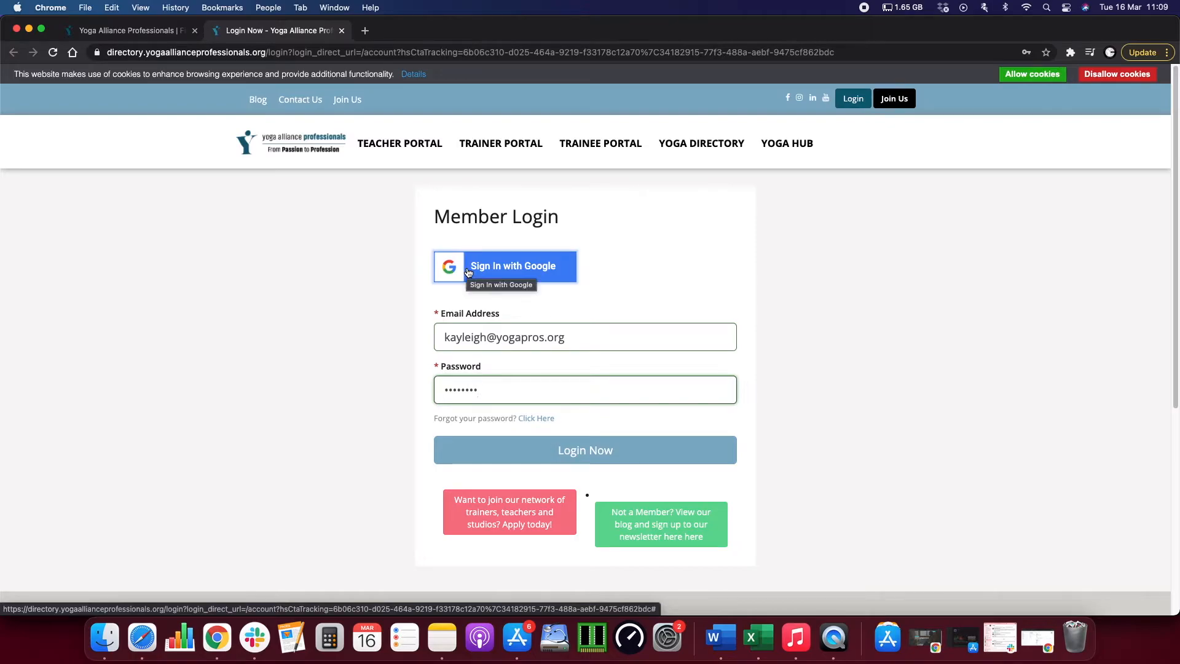
mouse_move(534, 332)
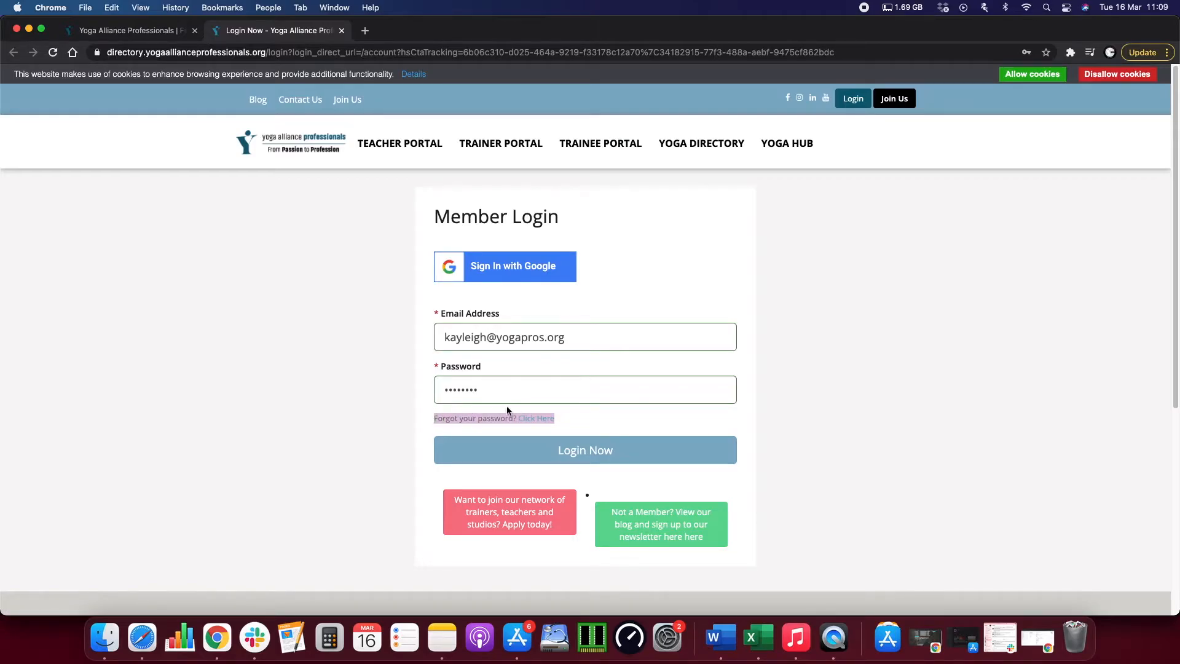
mouse_move(535, 418)
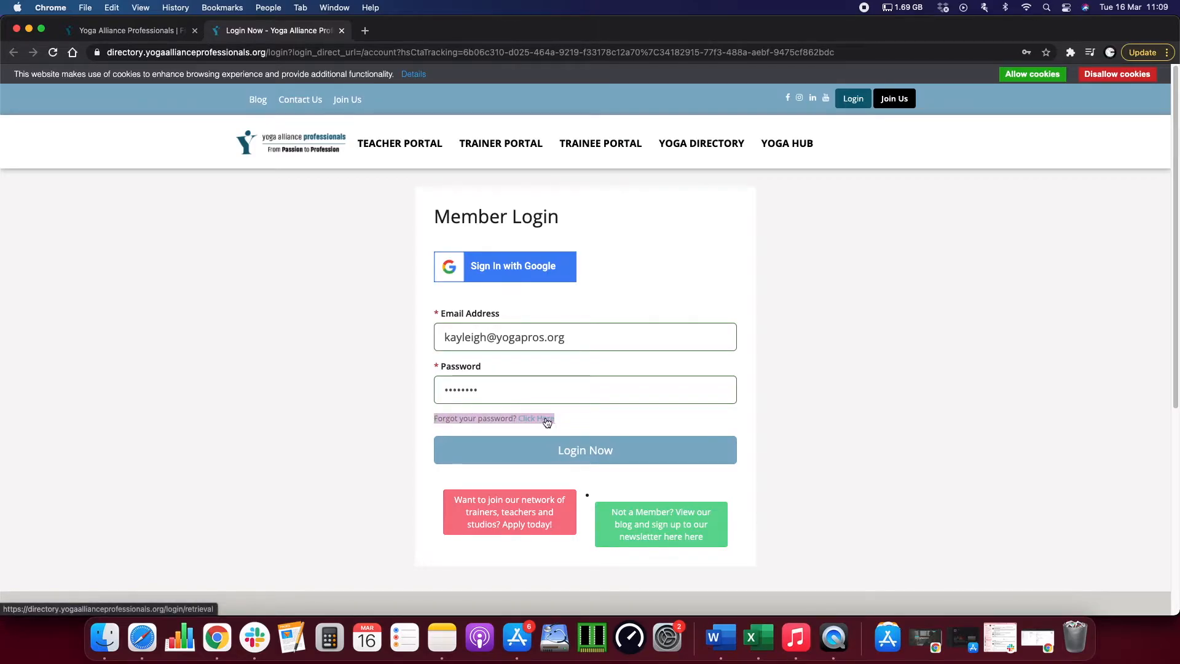
mouse_move(574, 420)
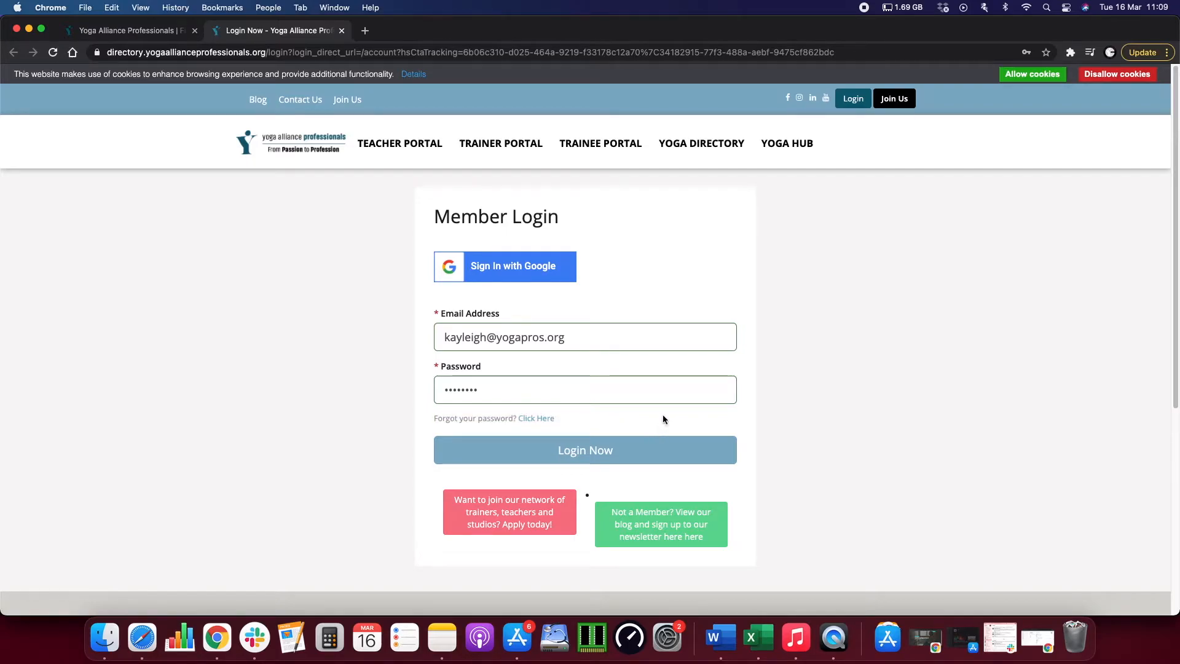
click(585, 450)
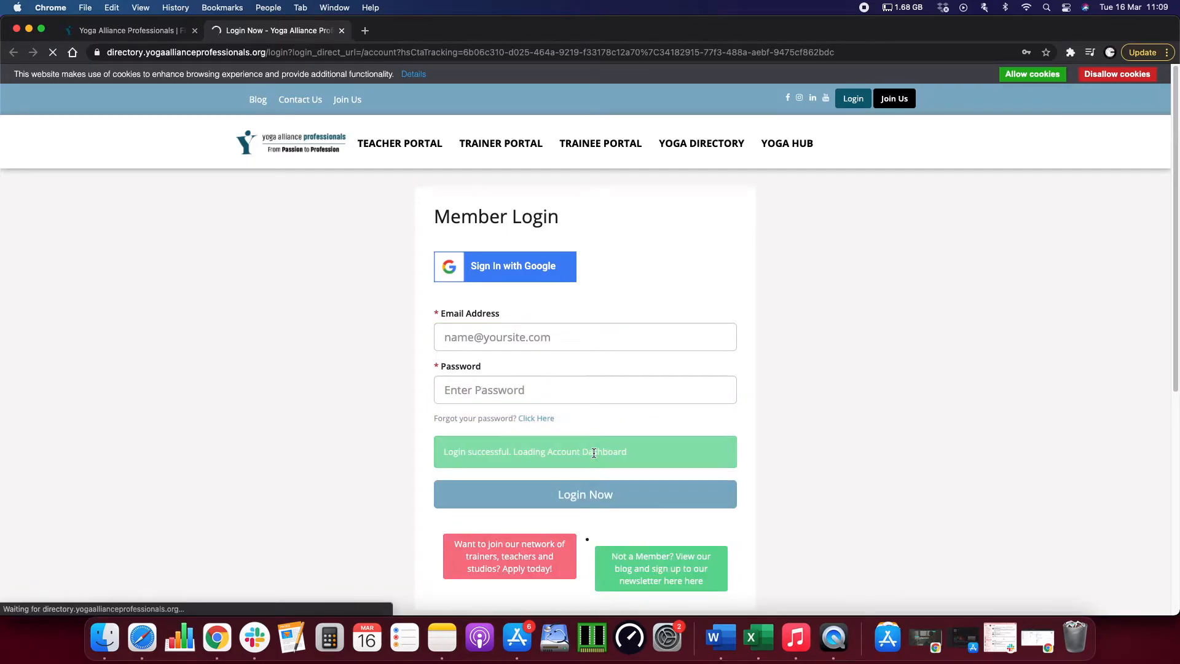
- Go from the home page to the member Dashboard via LOG IN
click(584, 493)
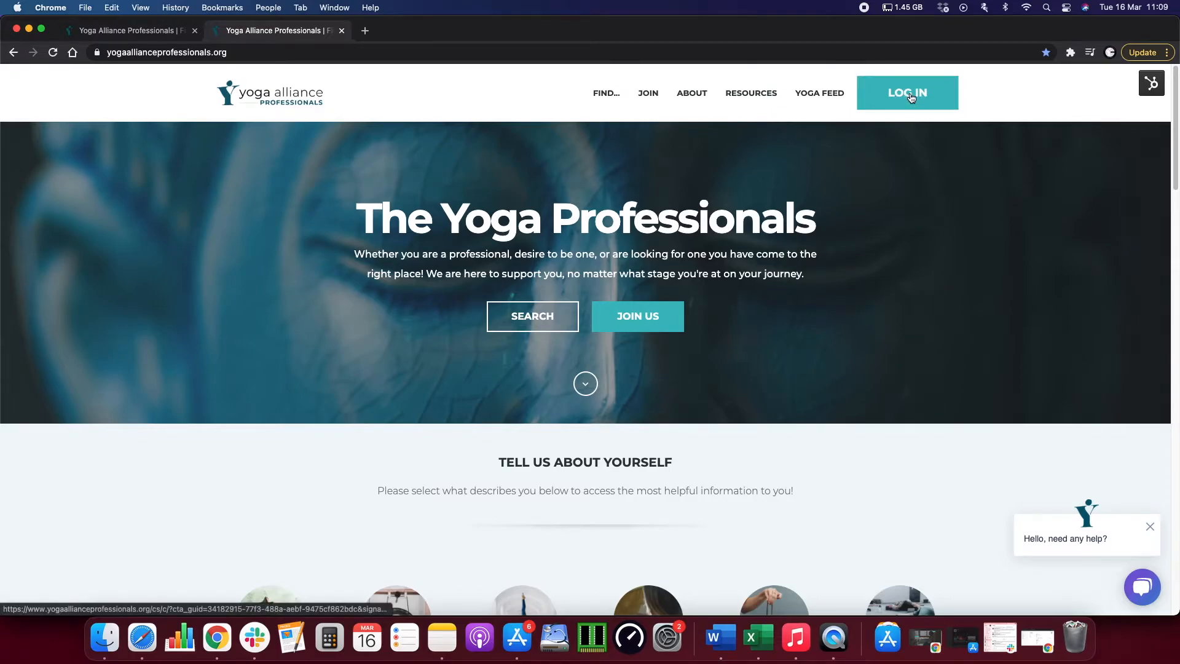
click(906, 93)
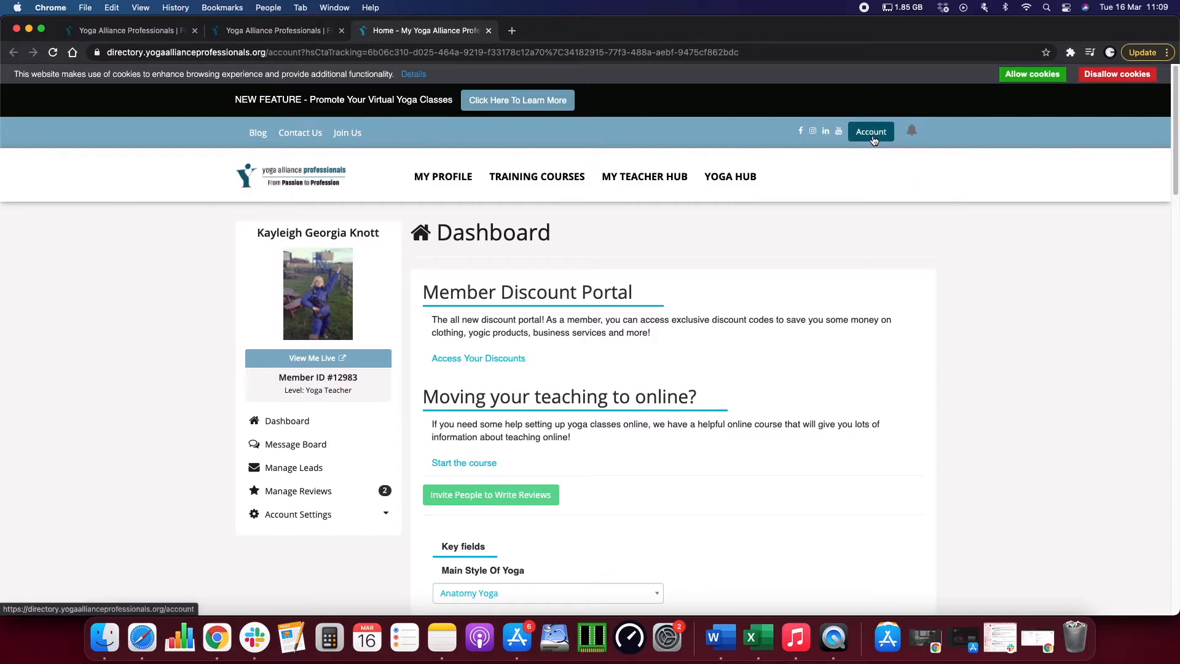
- Scroll through the Dashboard, then expand Account Settings in the left sidebar
scroll(down, 3)
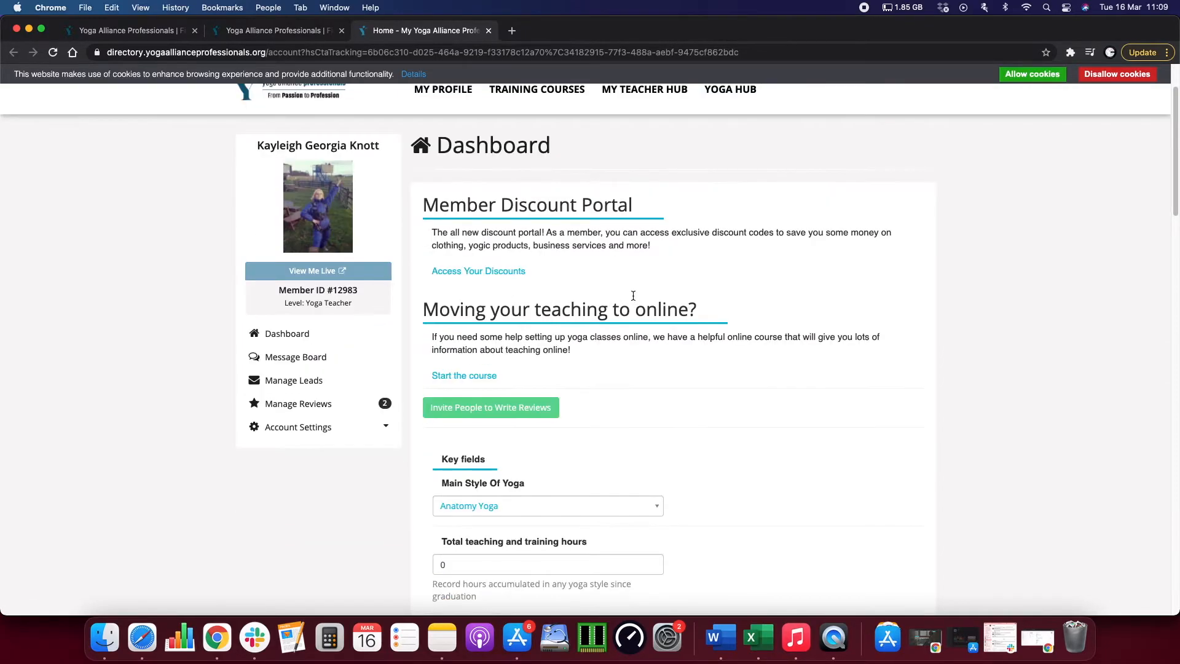
scroll(down, 3)
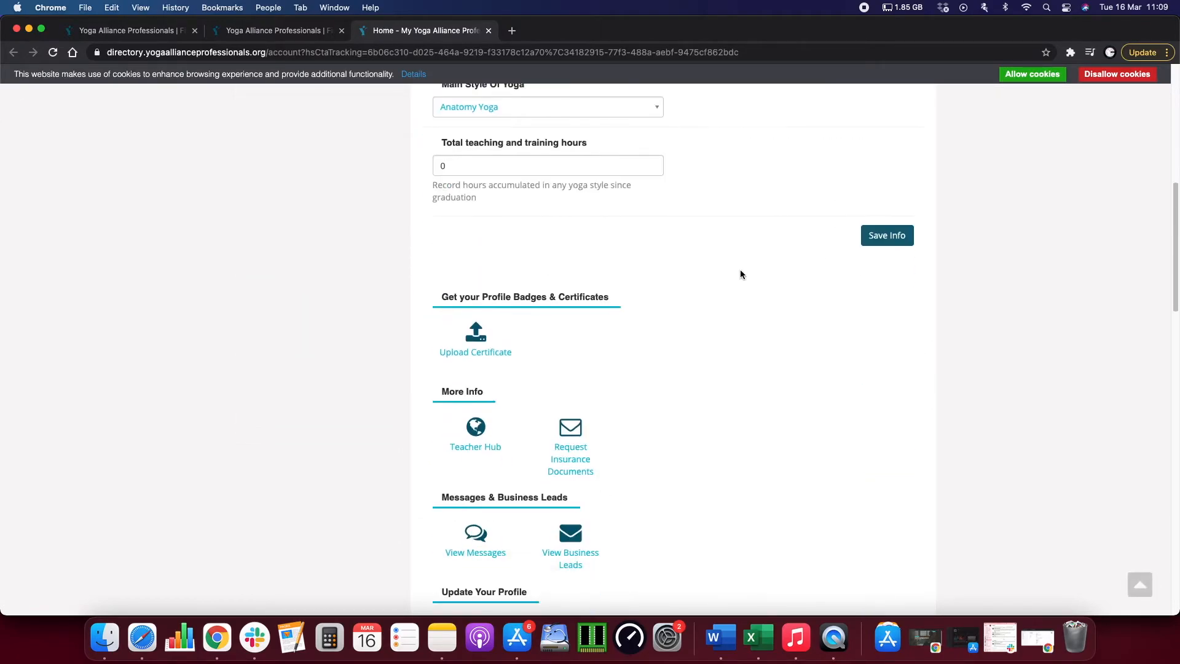
scroll(down, 3)
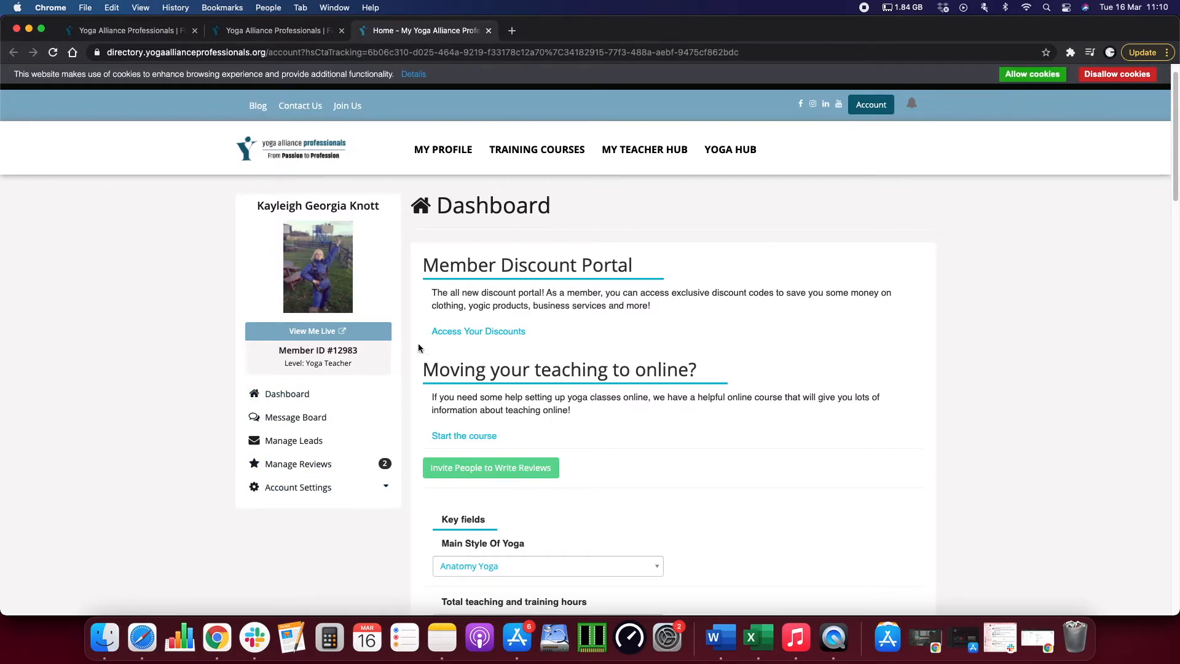
mouse_move(285, 393)
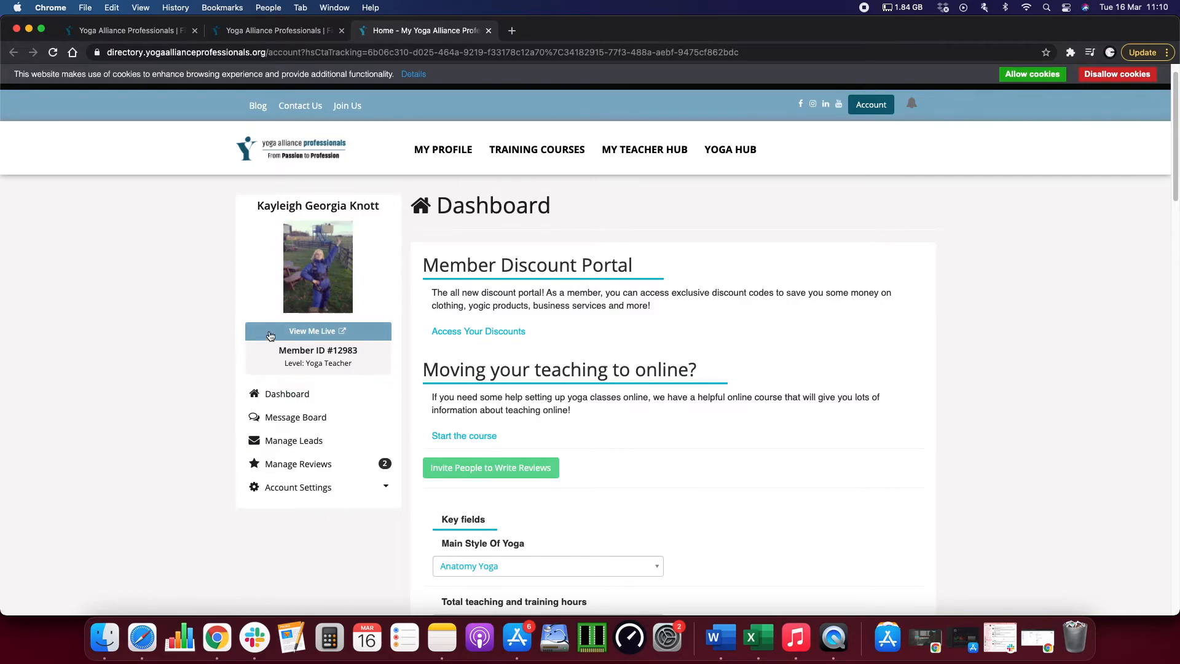
mouse_move(298, 464)
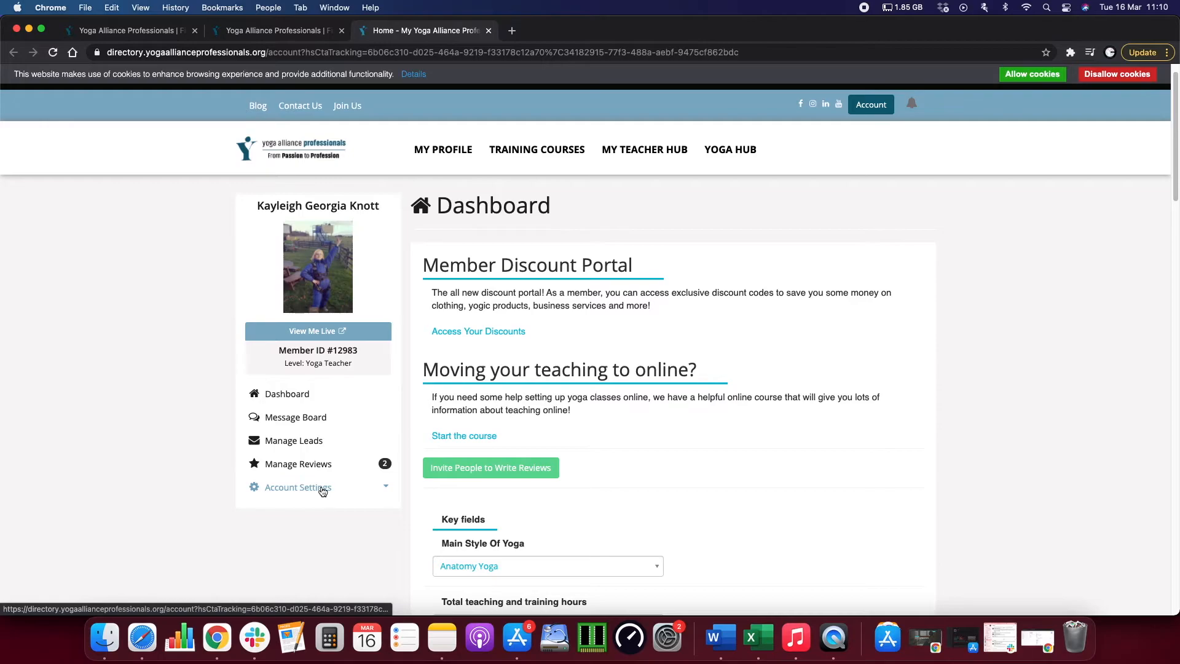
click(297, 487)
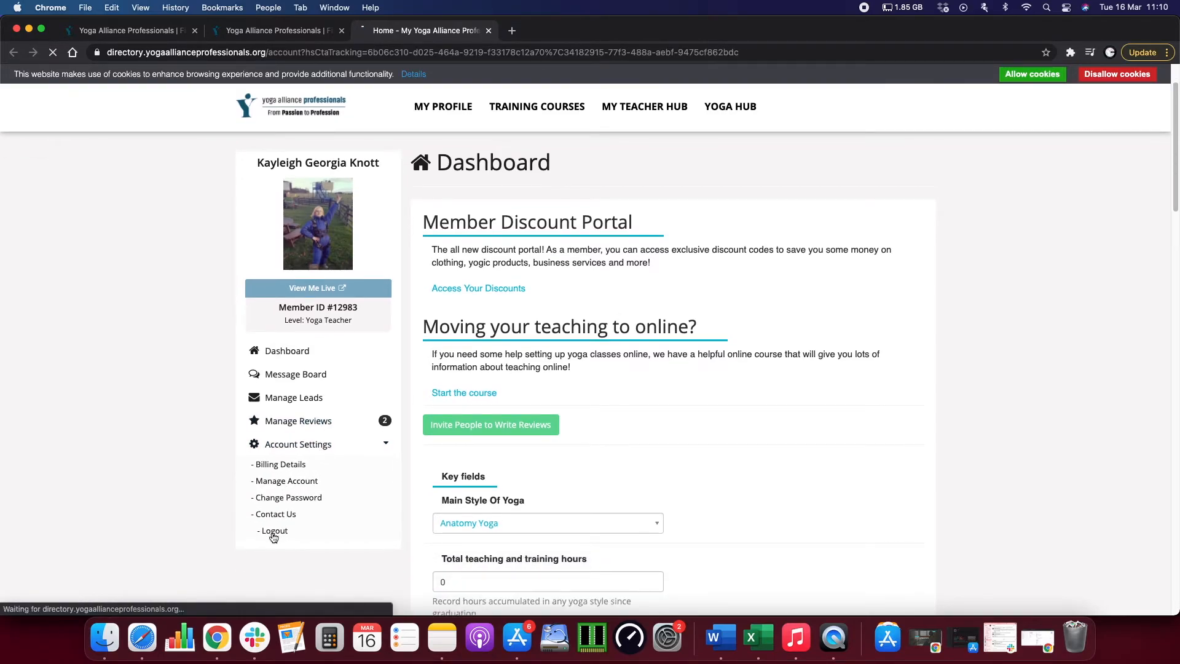
- Log out under Account Settings, then go to the Contact Us page
click(274, 531)
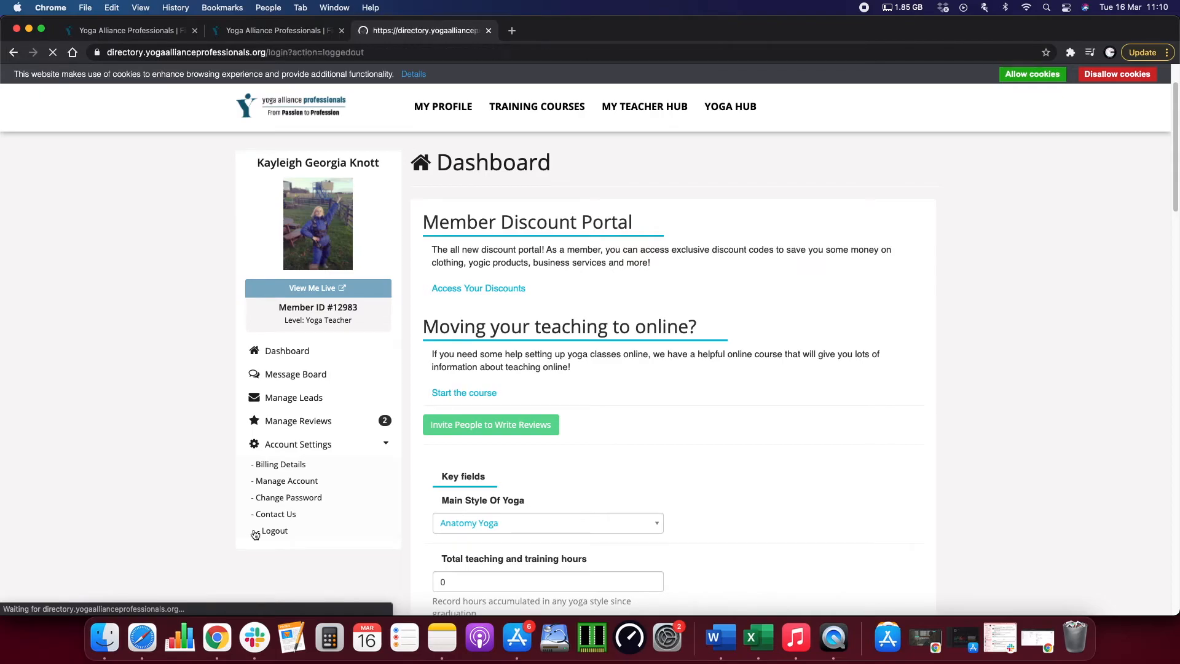
click(275, 530)
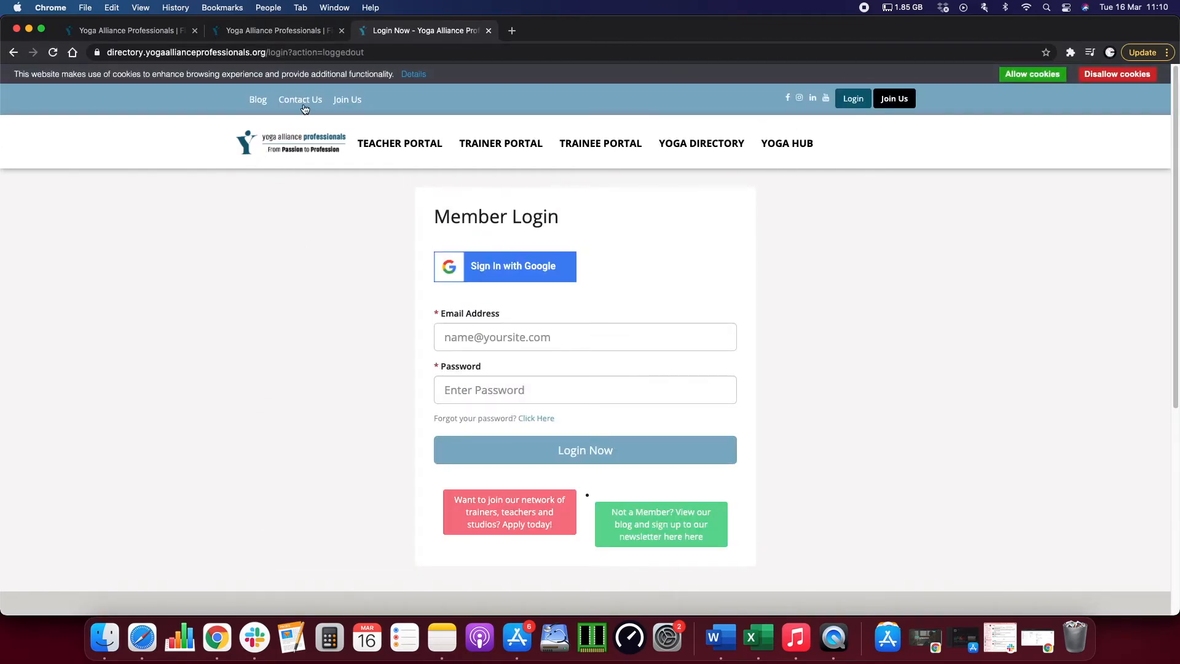
click(299, 98)
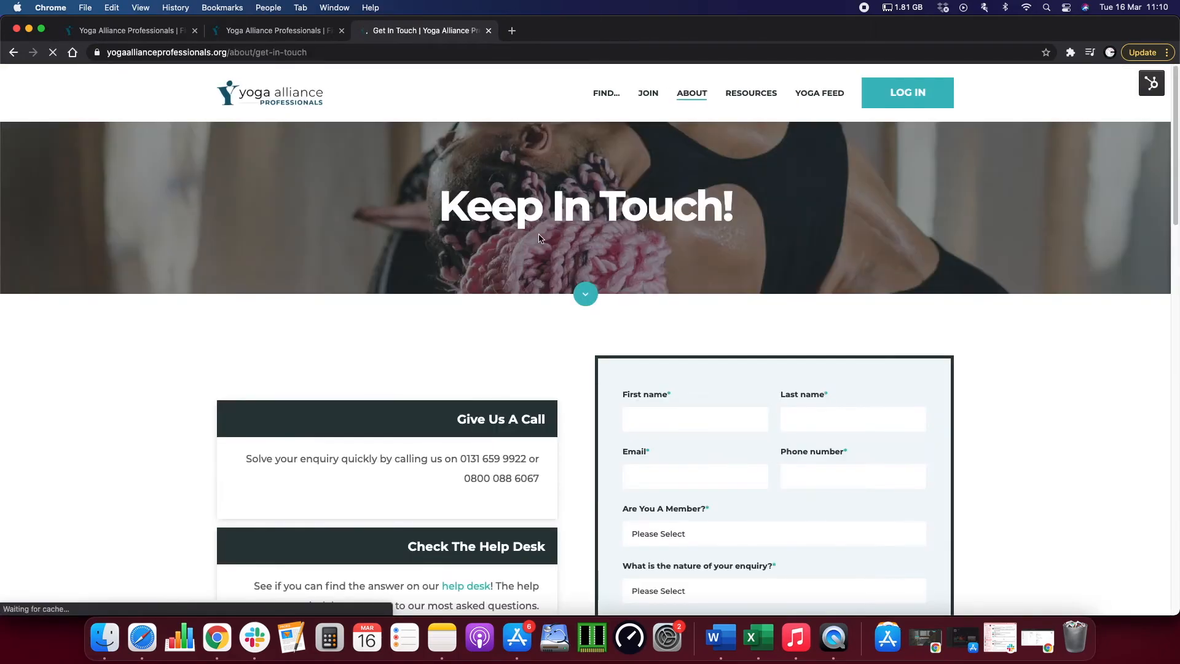
scroll(down, 3)
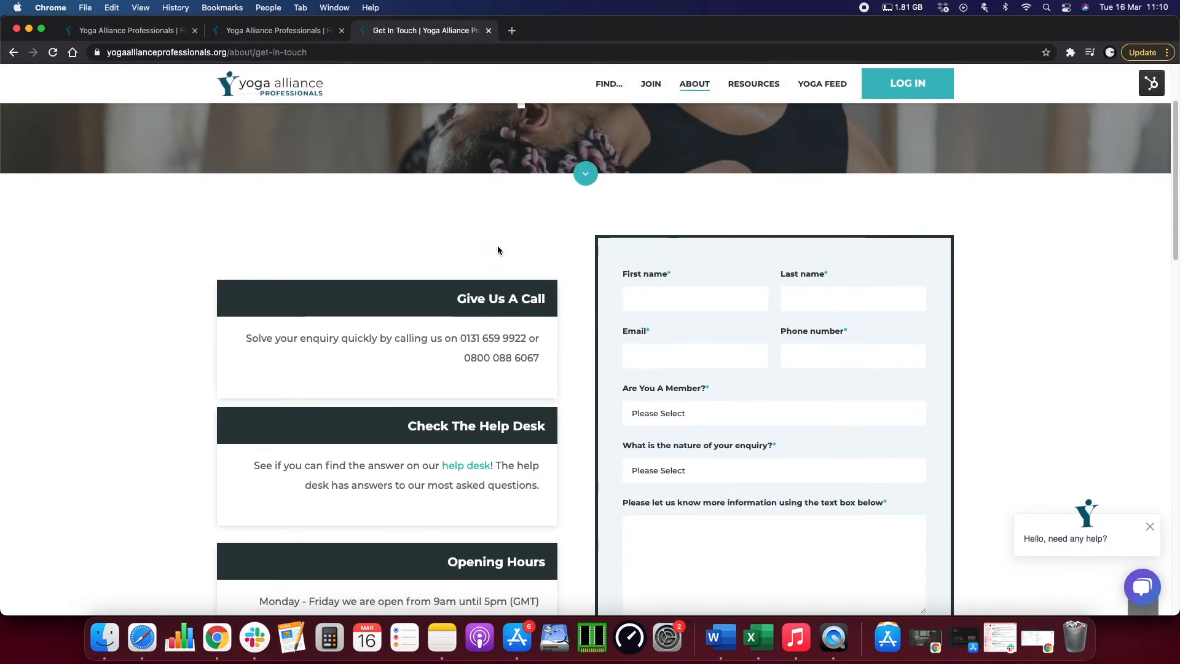
scroll(down, 3)
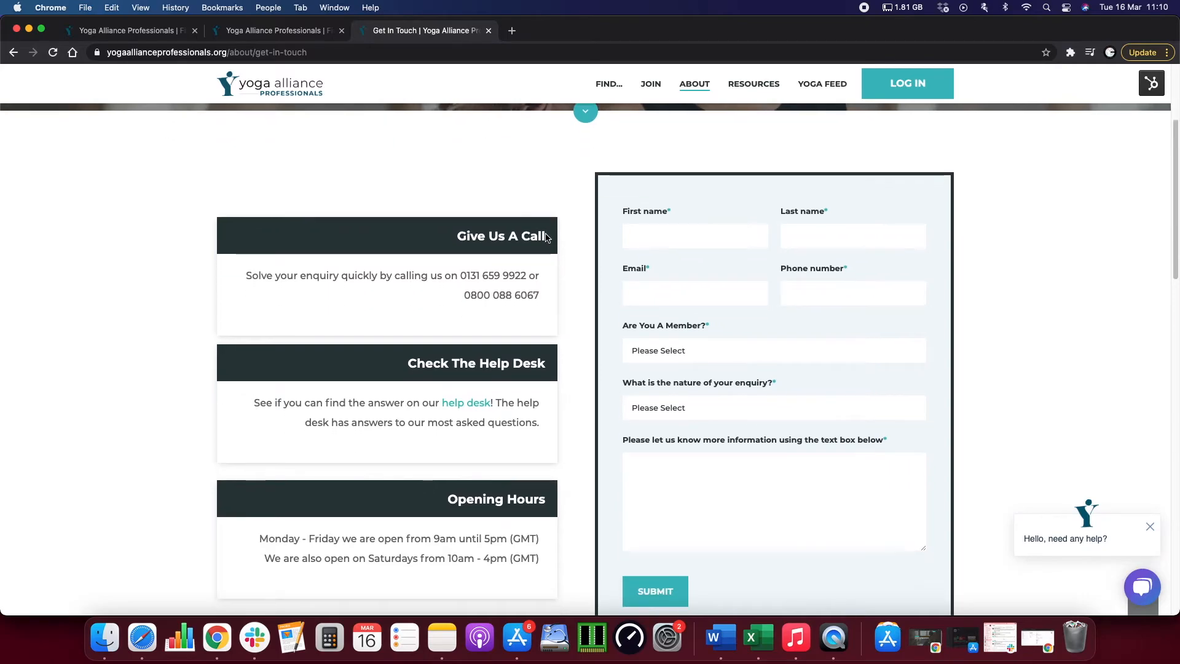
scroll(down, 3)
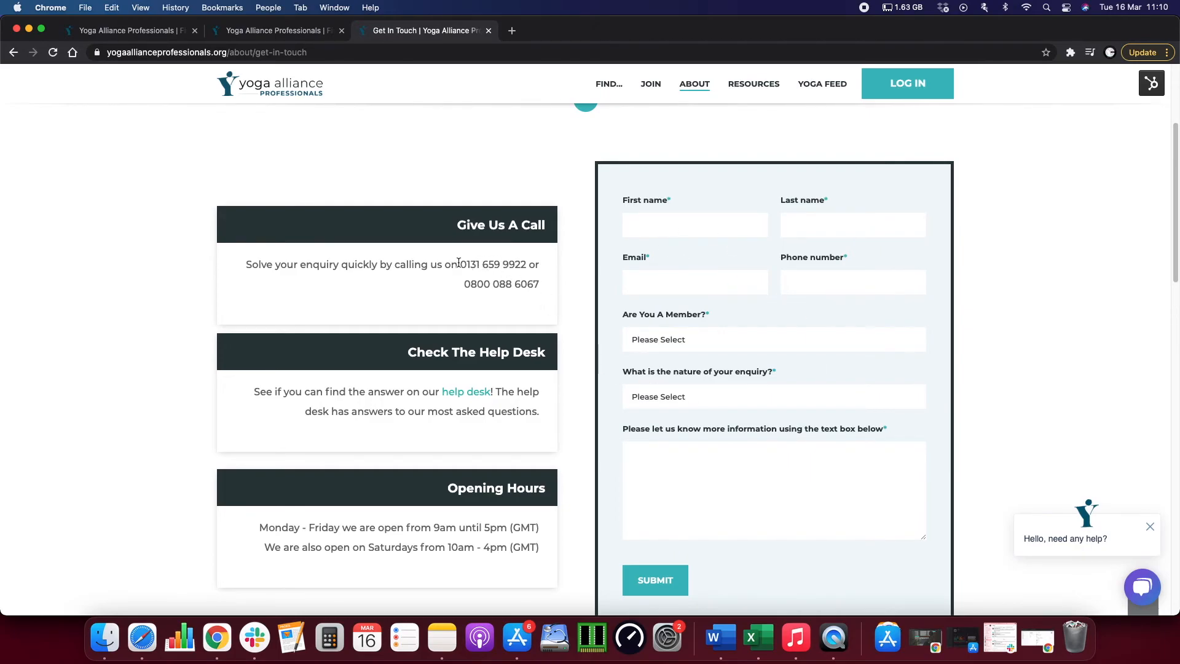
double_click(493, 265)
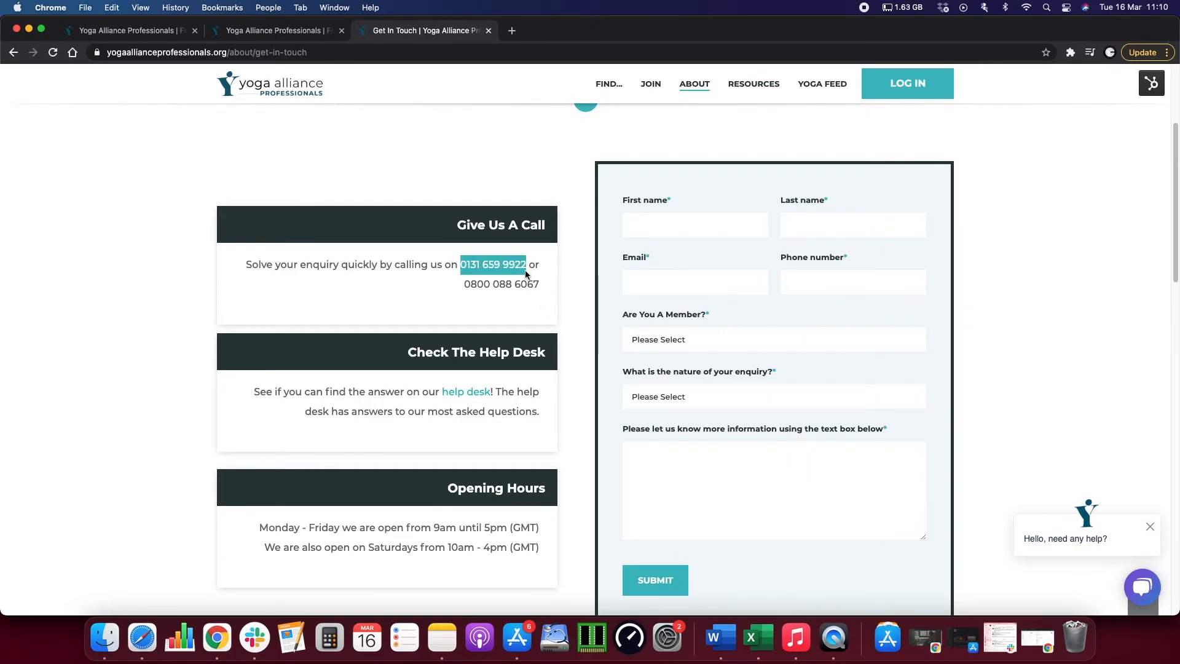